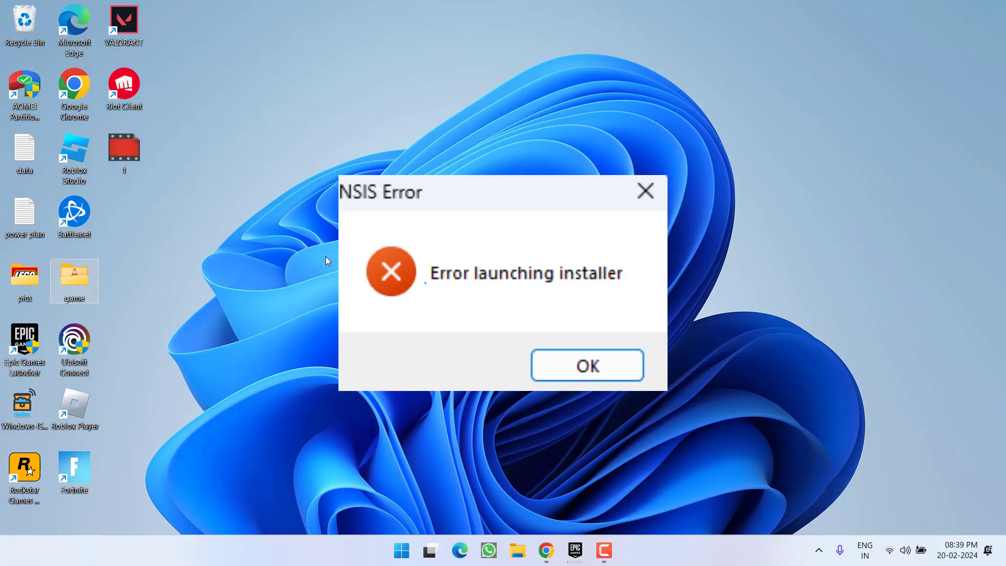
Step: Dismiss the NSIS error and rename vlc-3.0.20-win32 in the game folder to vlc
left_click(586, 366)
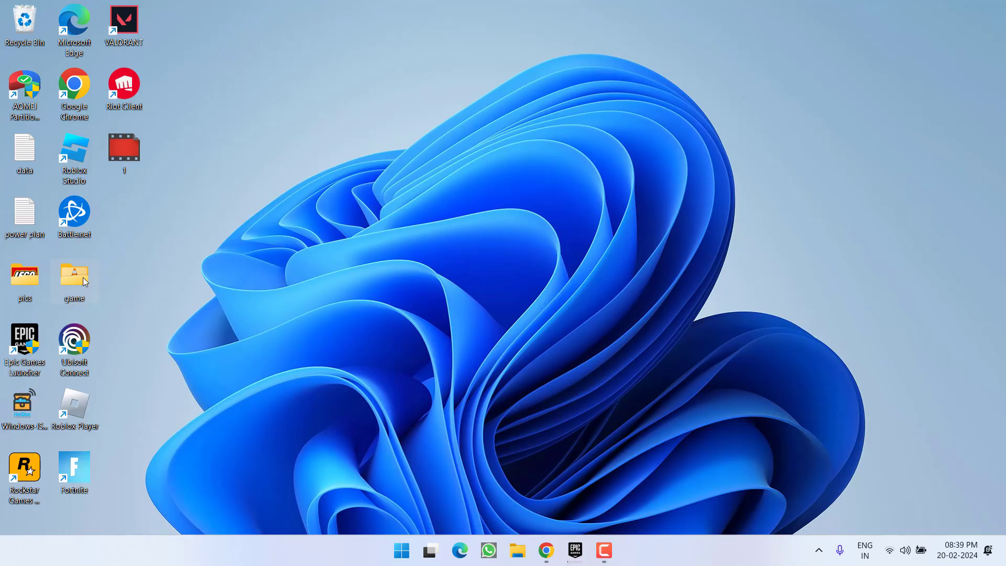
double_click(73, 276)
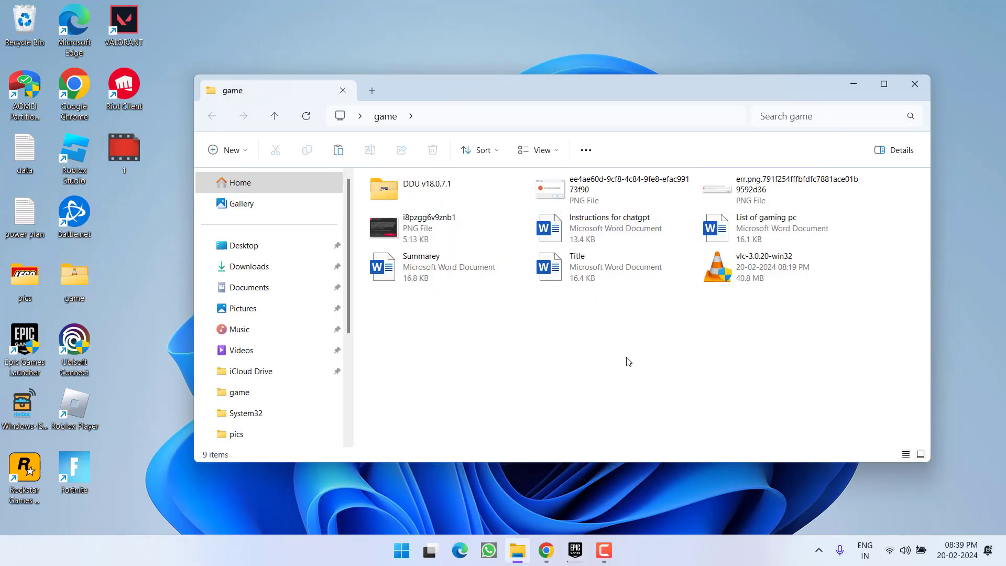
left_click(763, 266)
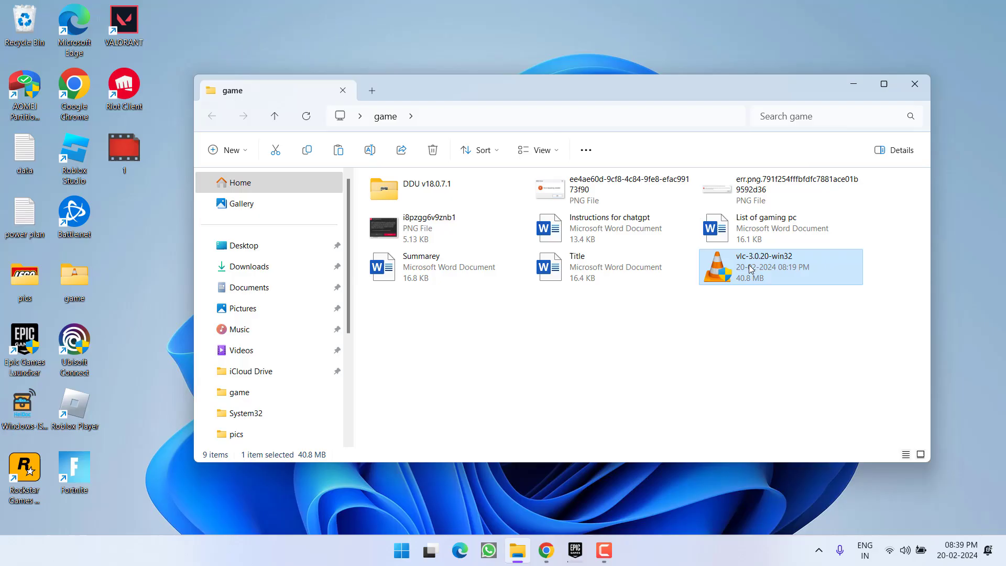
right_click(750, 268)
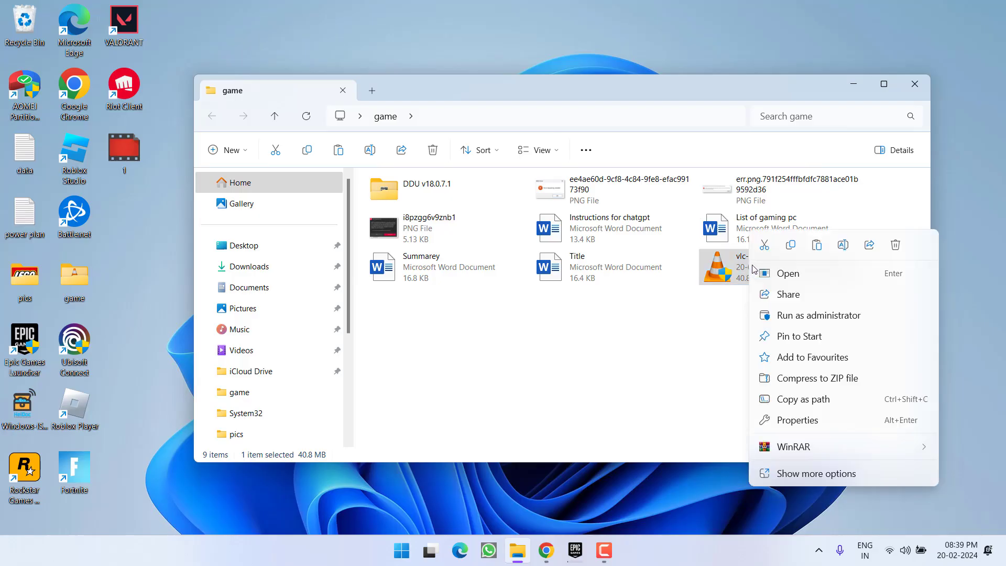
mouse_move(843, 245)
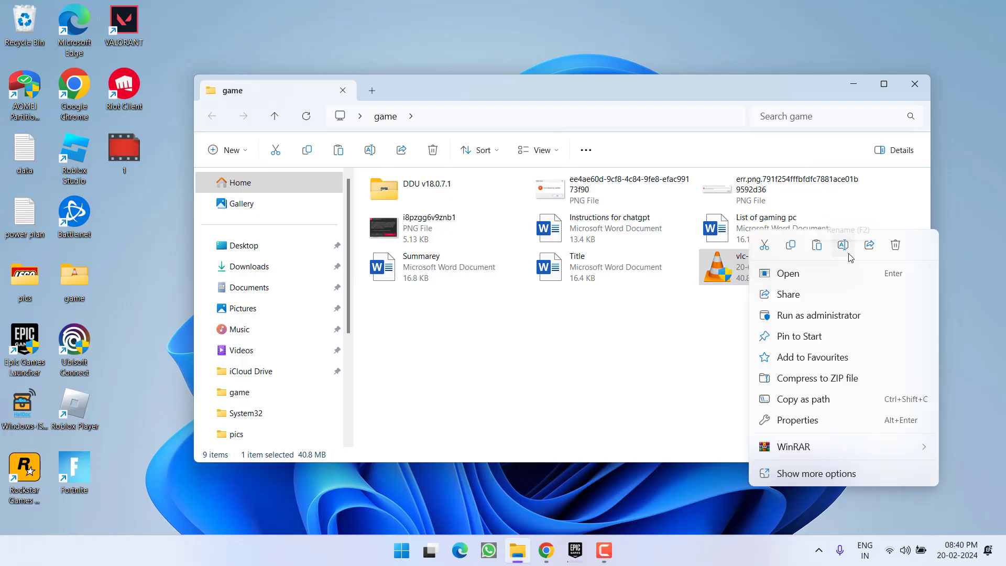
left_click(842, 244)
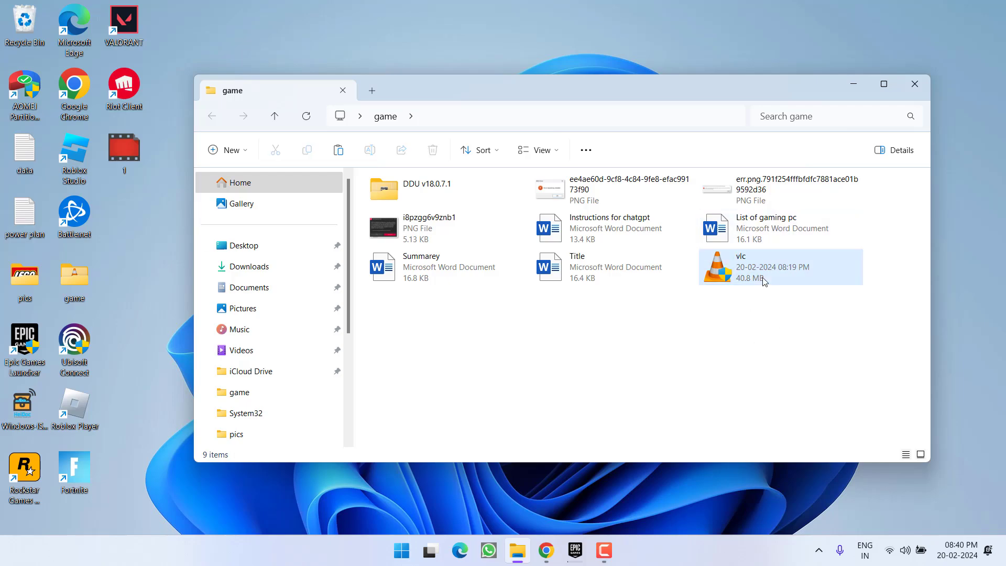
Step: Select the renamed vlc installer and bring up Windows Settings
left_click(740, 266)
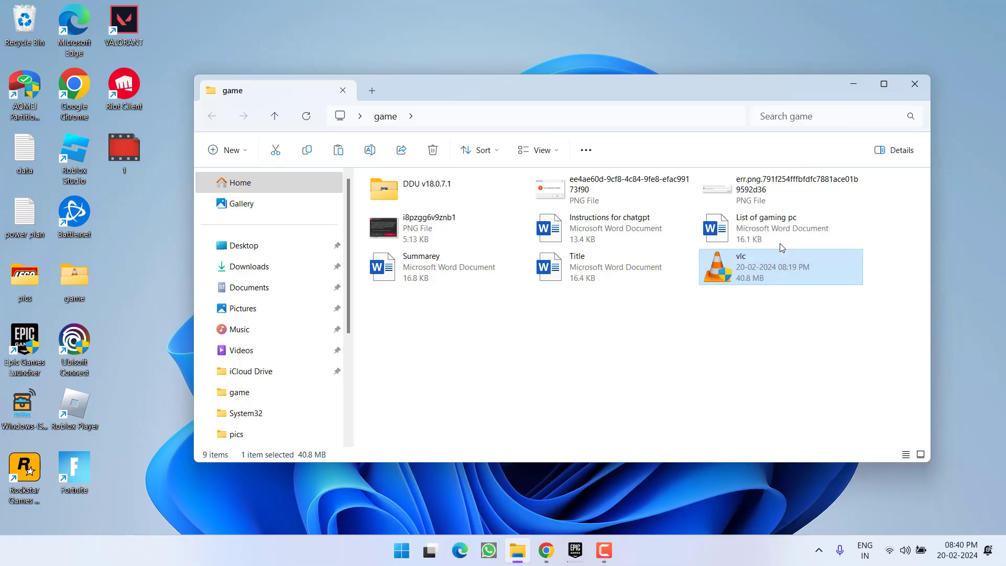
left_click(914, 84)
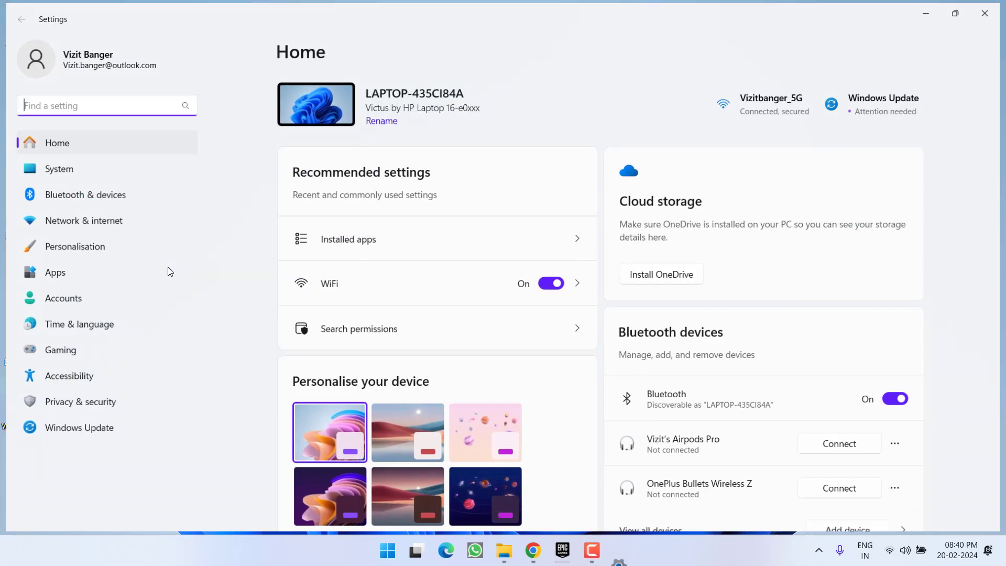
Step: Go to the Windows Update page to review the available updates
left_click(73, 429)
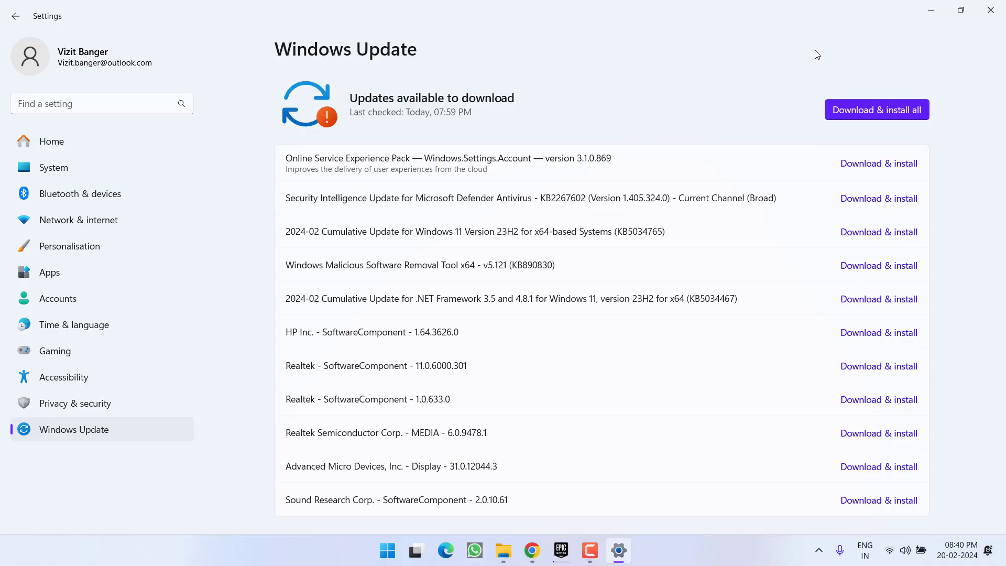
mouse_move(891, 95)
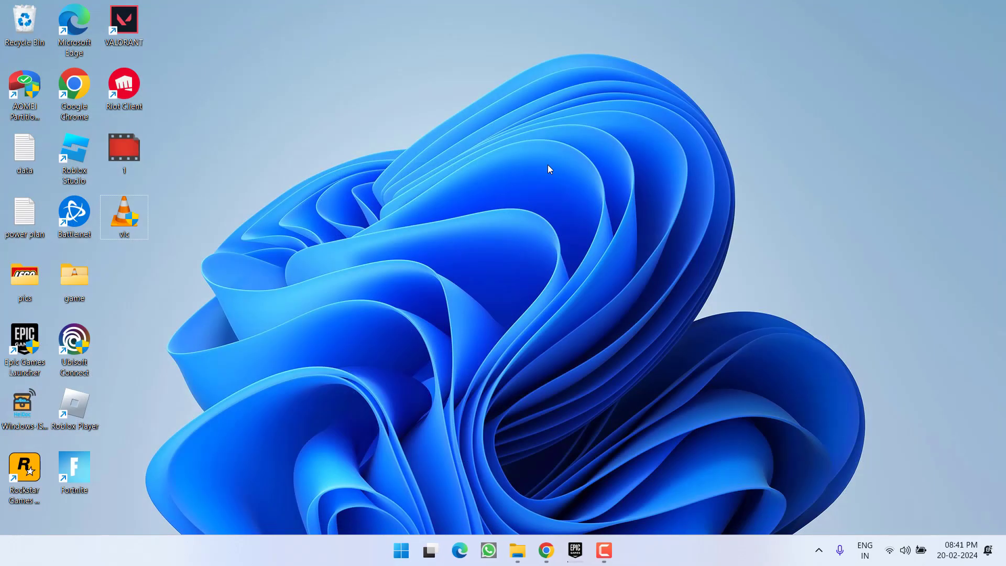
mouse_move(358, 520)
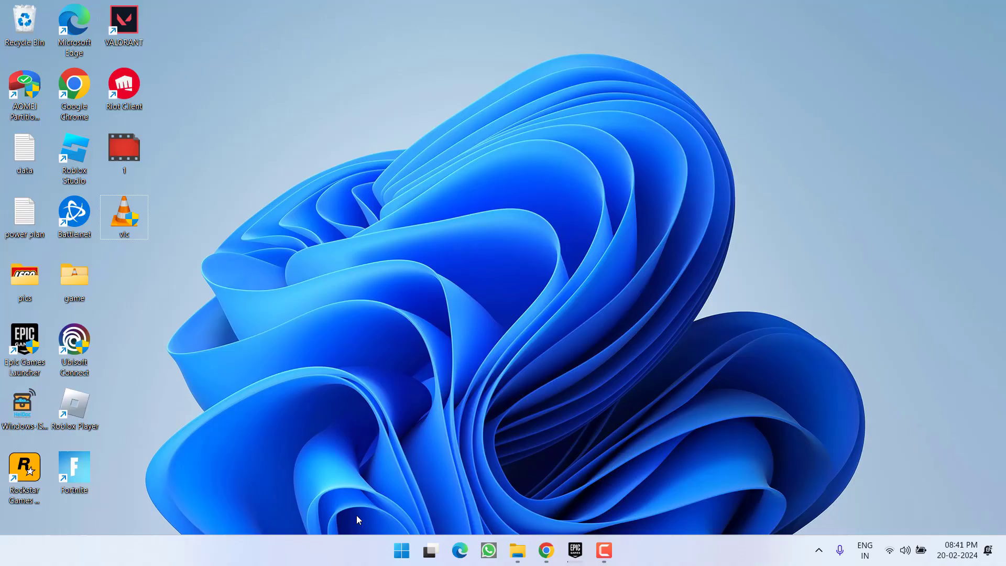
Step: In Task Manager, search 'nsi', reset the filter, and open Riot Client's file location
right_click(400, 550)
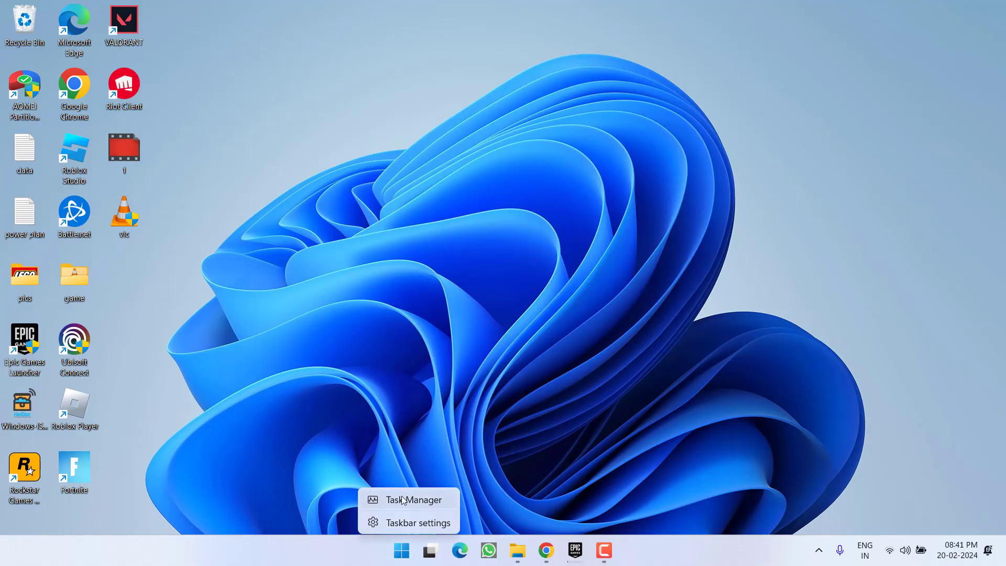
left_click(413, 500)
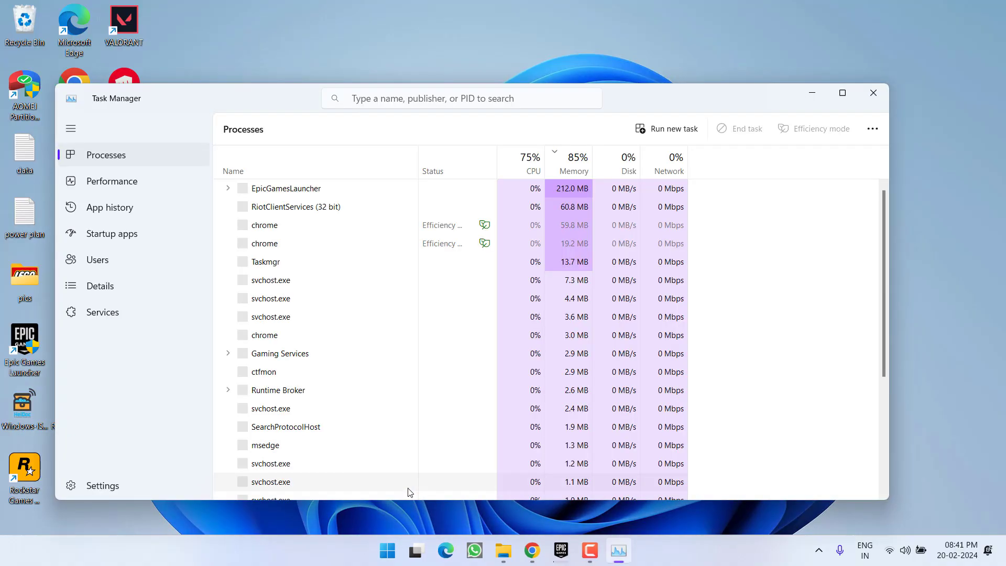
left_click(460, 98)
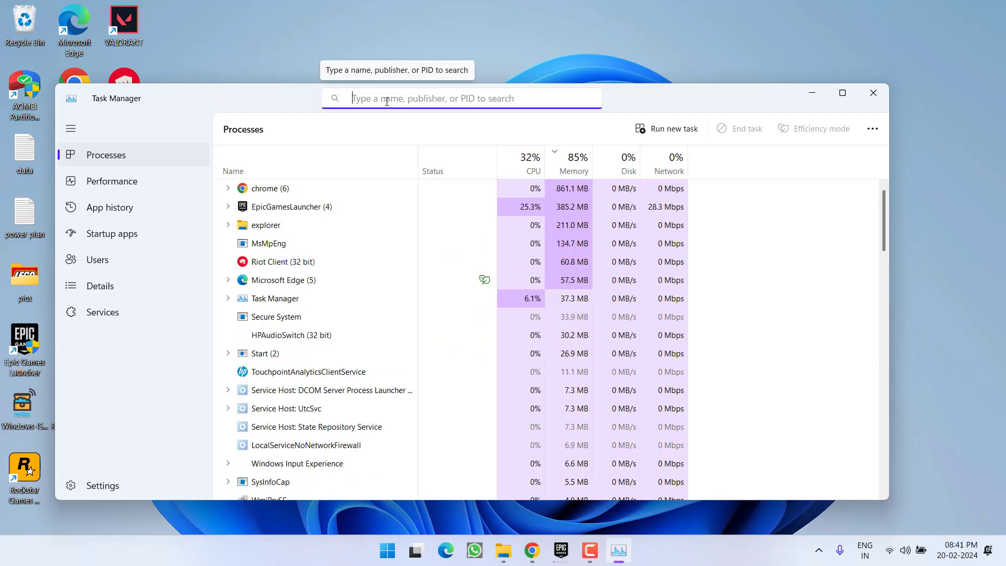
type("nsis")
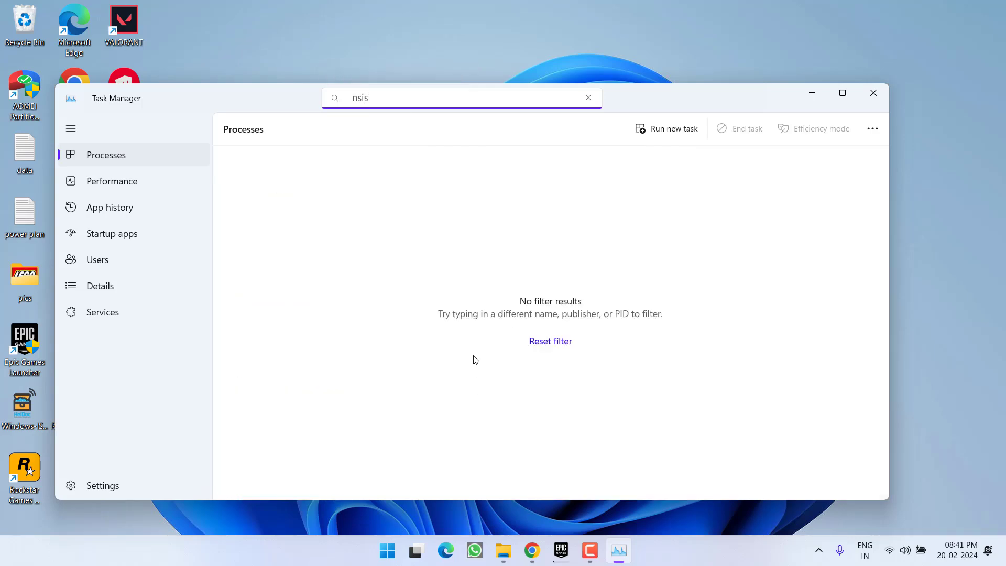
mouse_move(504, 192)
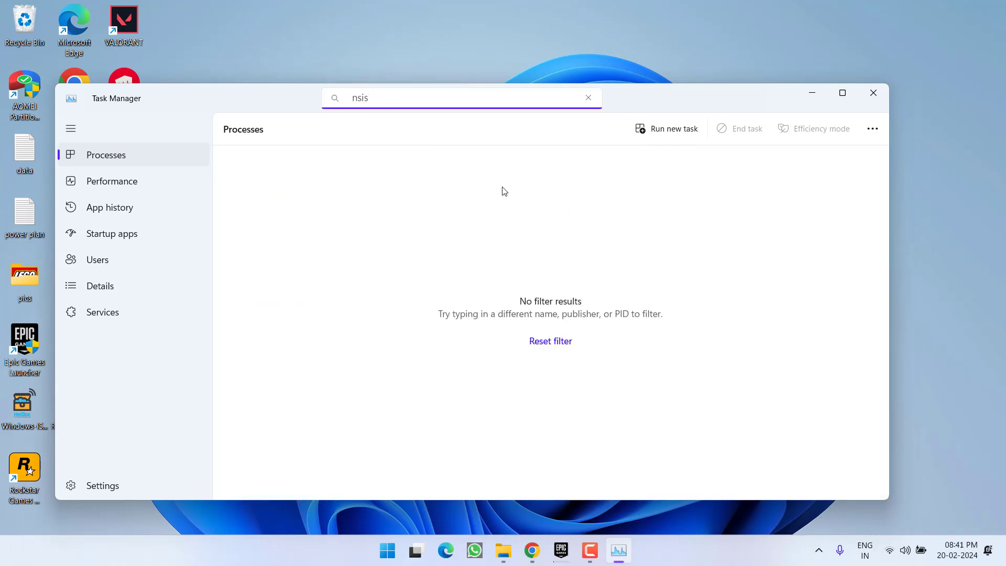
left_click(586, 98)
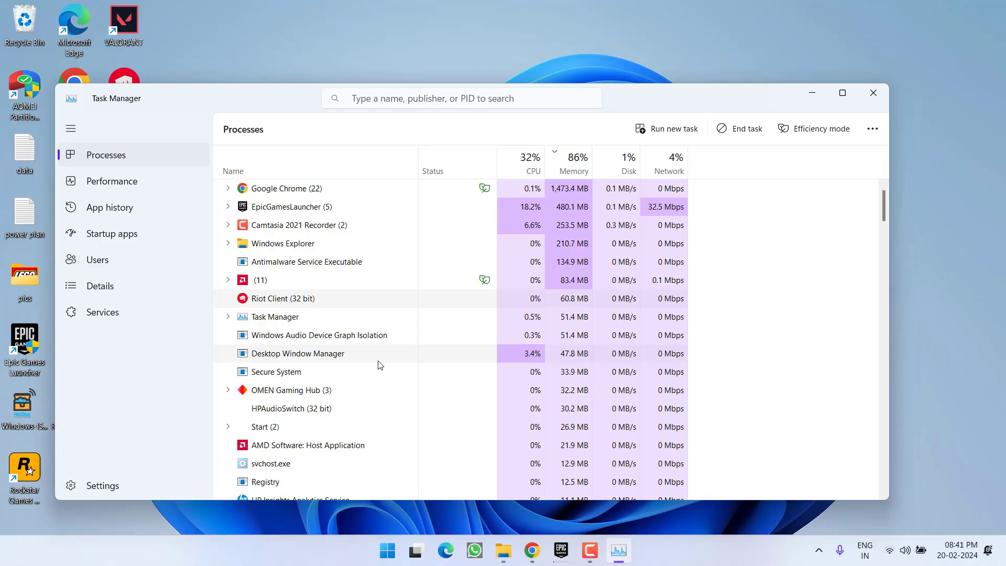
right_click(280, 298)
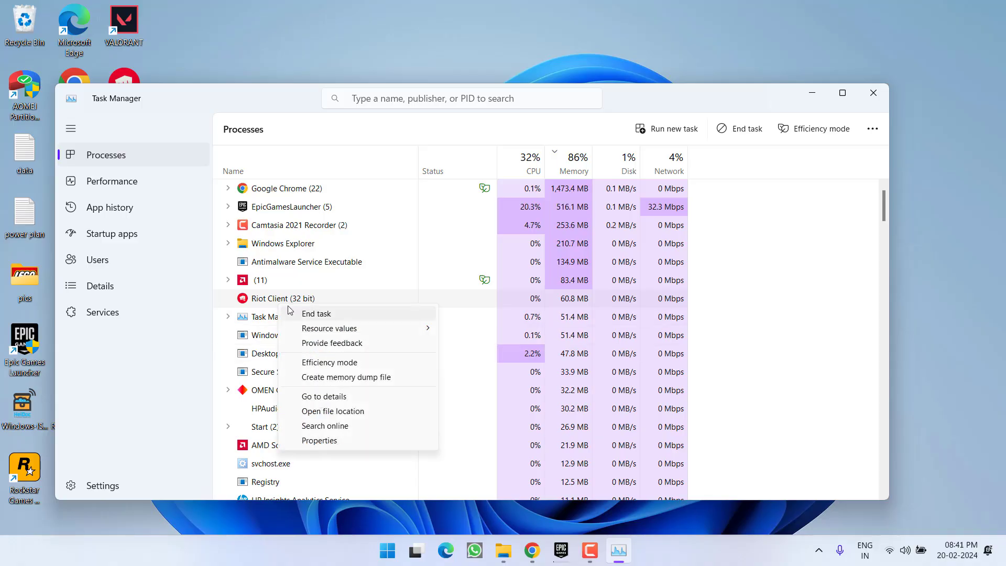
mouse_move(333, 411)
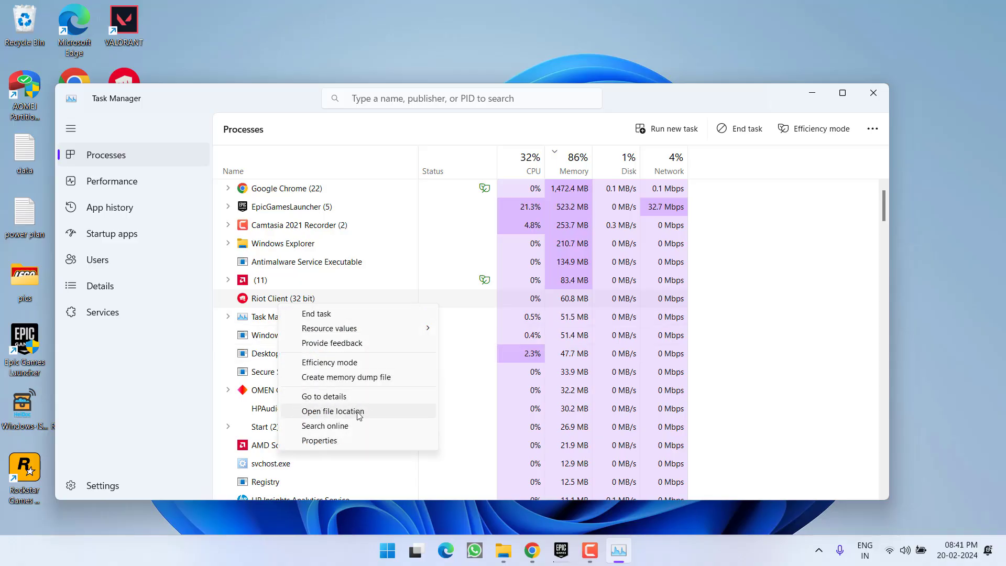
left_click(332, 411)
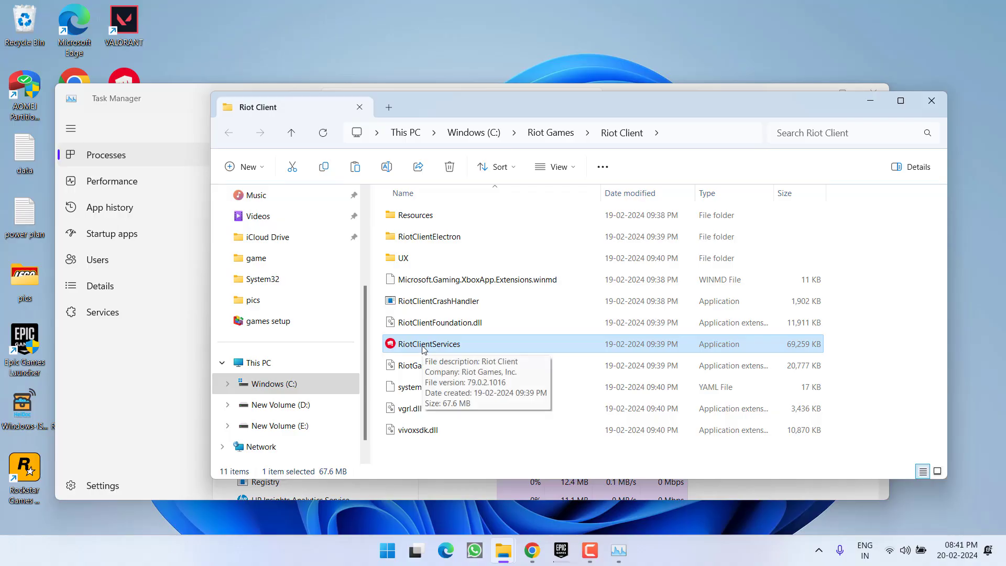
mouse_move(440, 350)
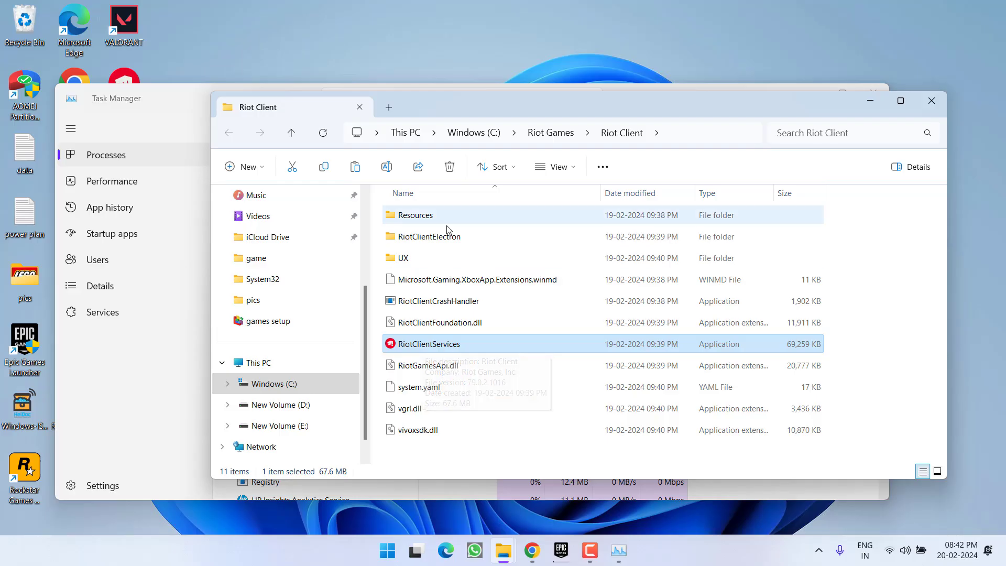
mouse_move(438, 273)
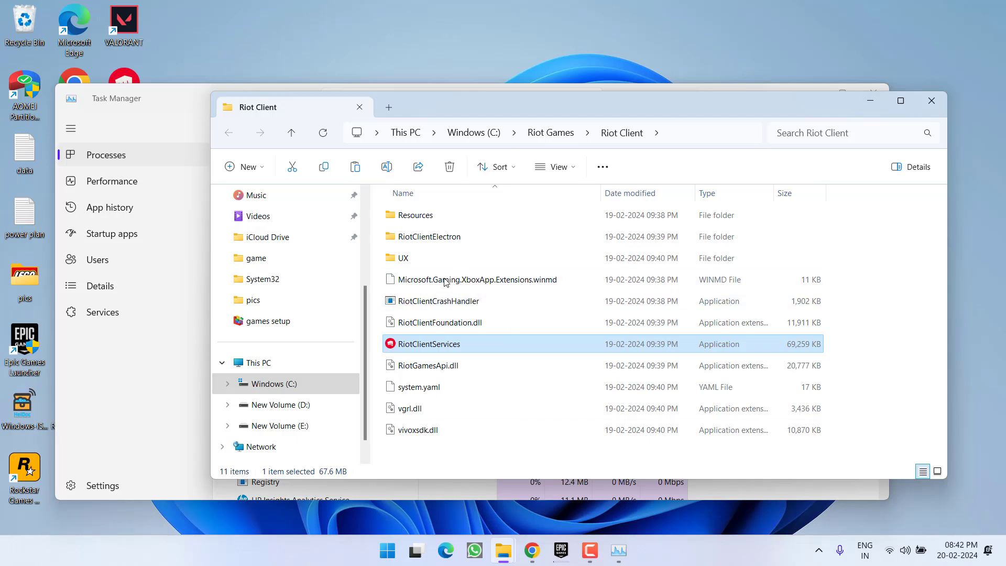
mouse_move(459, 349)
type("appwiz.cpl")
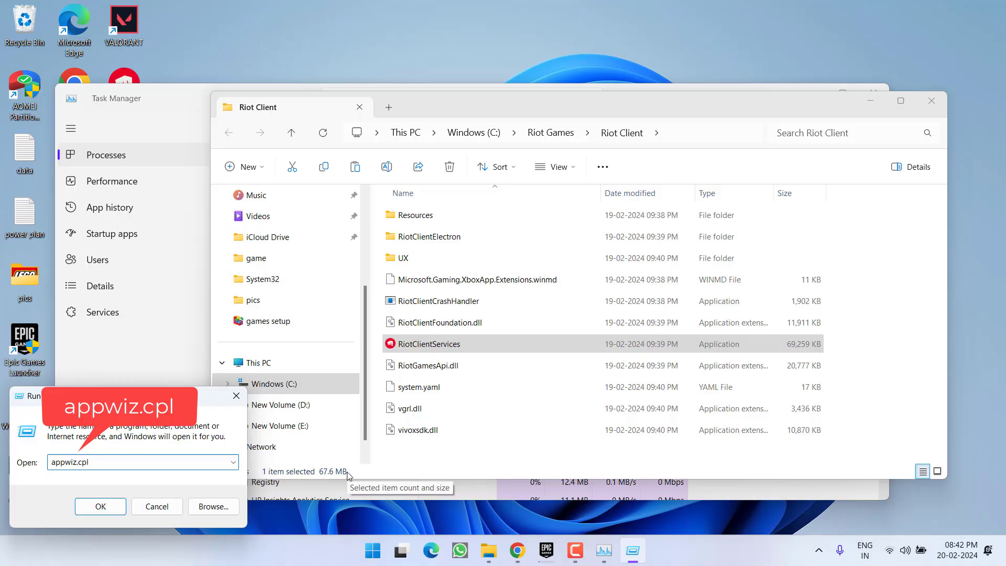
Step: Uninstall Riot Client from Programs and Features and close the Riot Client folder window
left_click(100, 506)
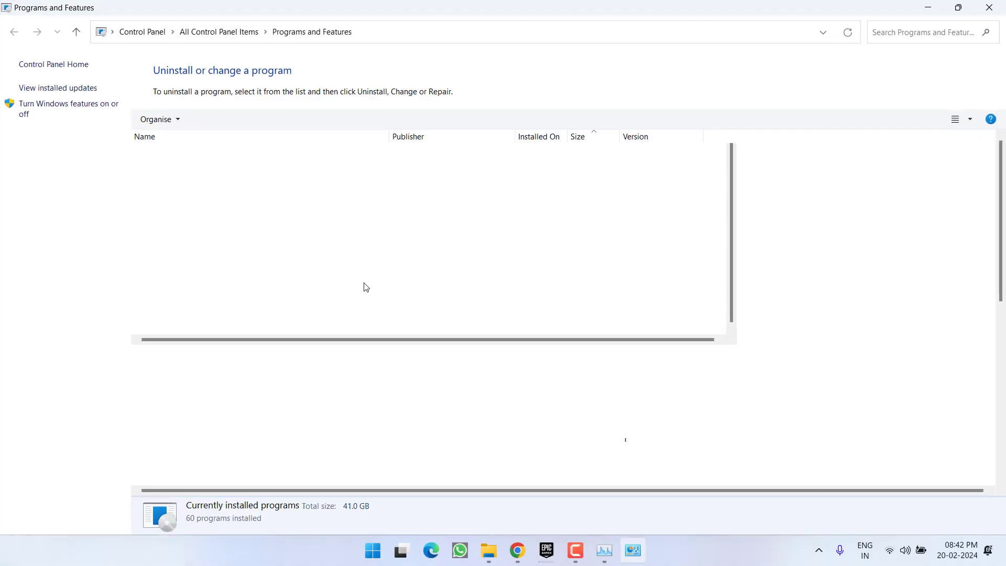
left_click(170, 338)
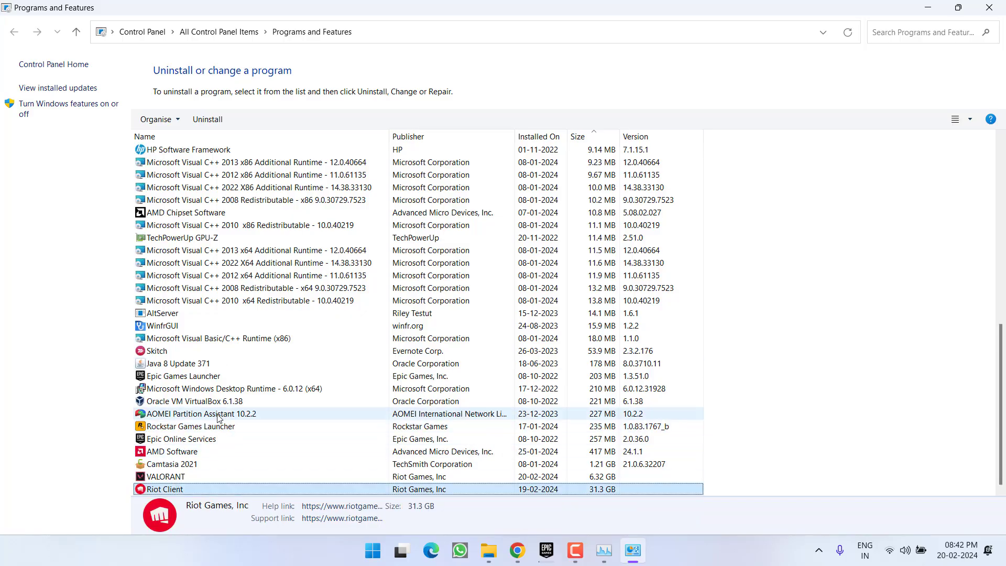
right_click(163, 489)
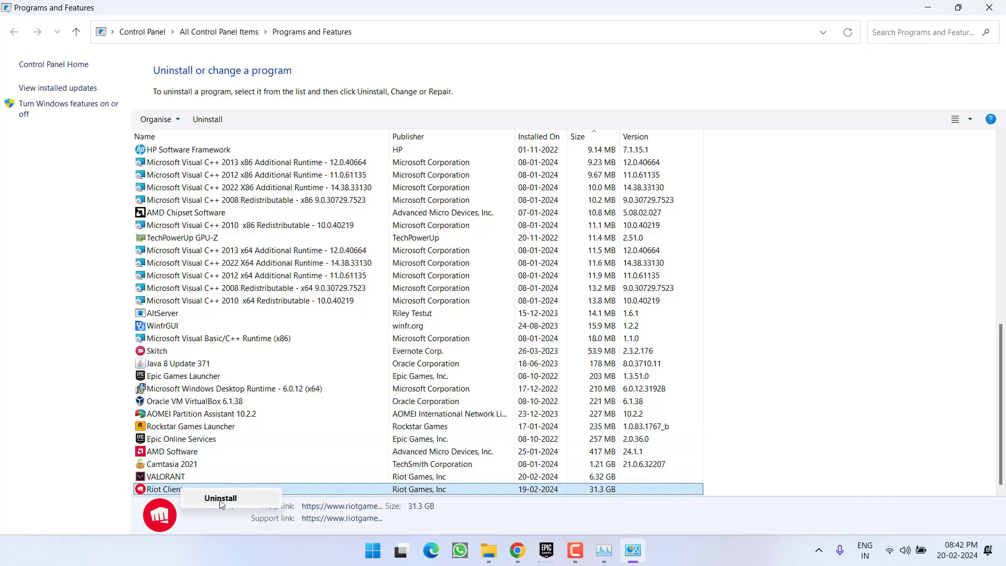
left_click(257, 300)
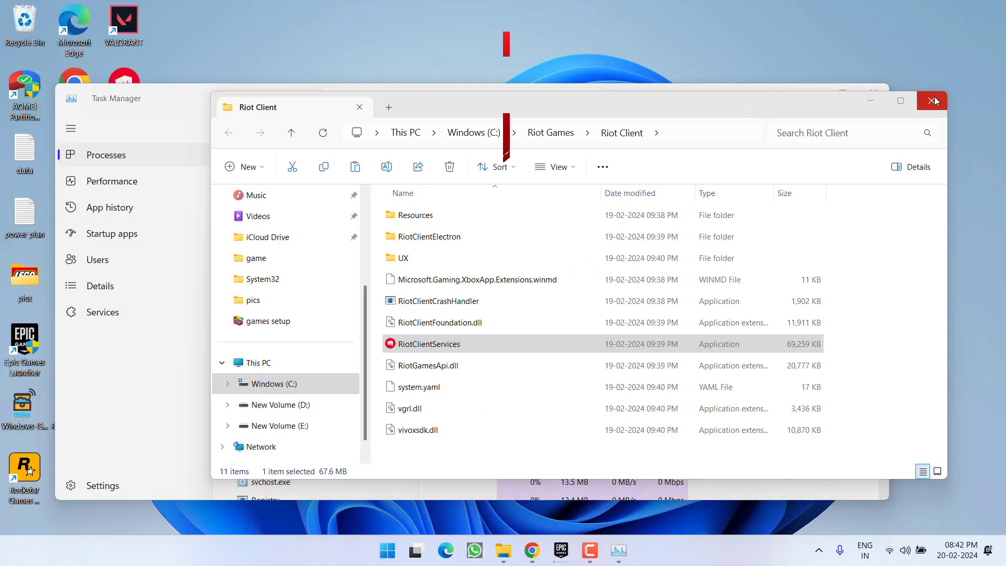
left_click(934, 101)
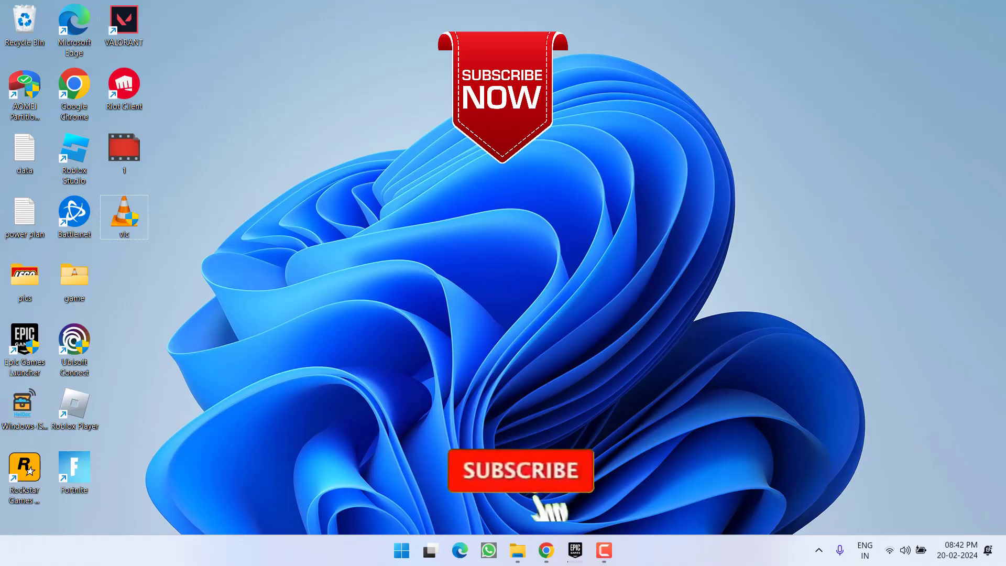
left_click(519, 471)
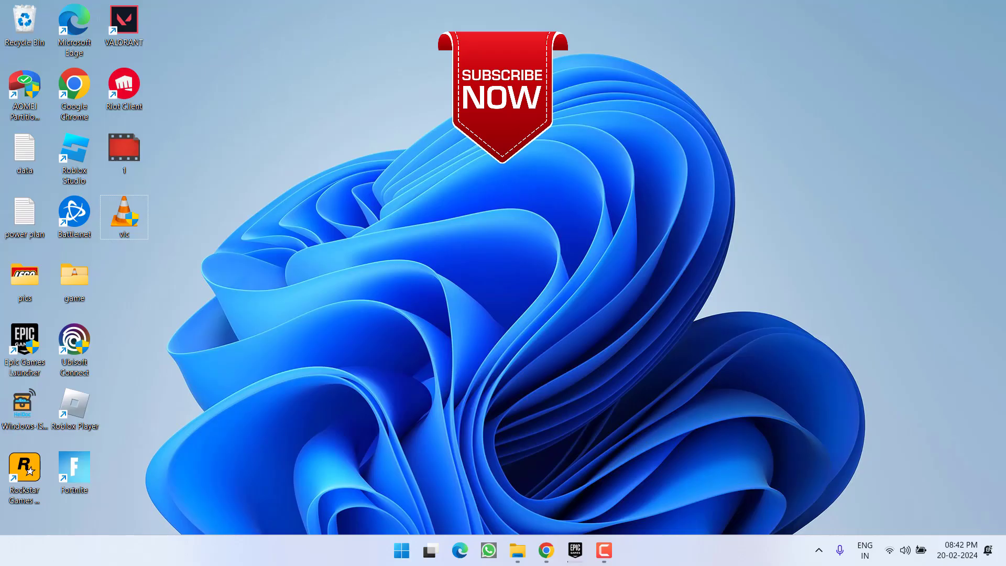
mouse_move(585, 200)
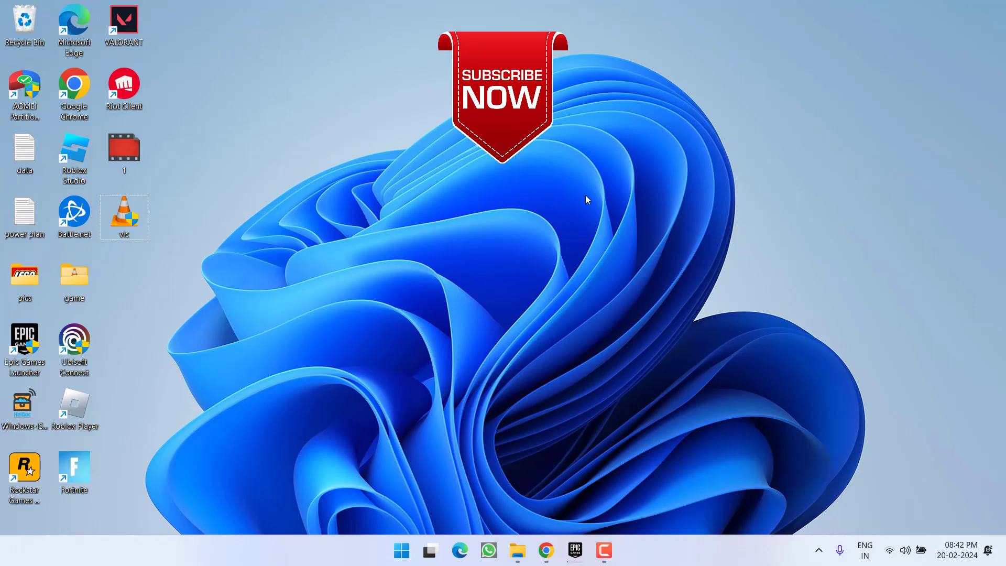